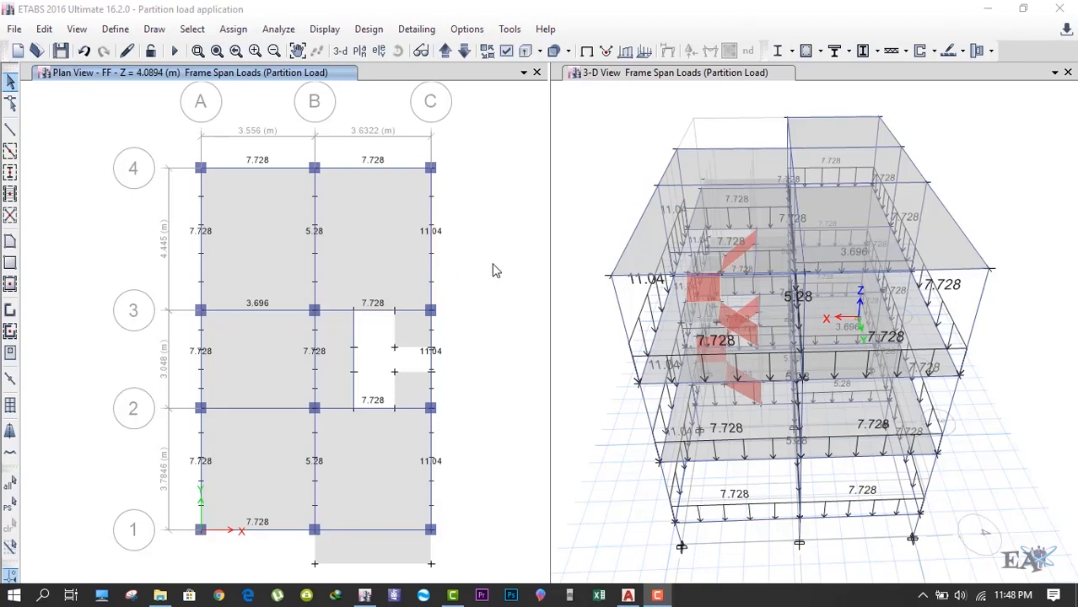
{"action": "mouse_move", "coordinate": [398, 328]}
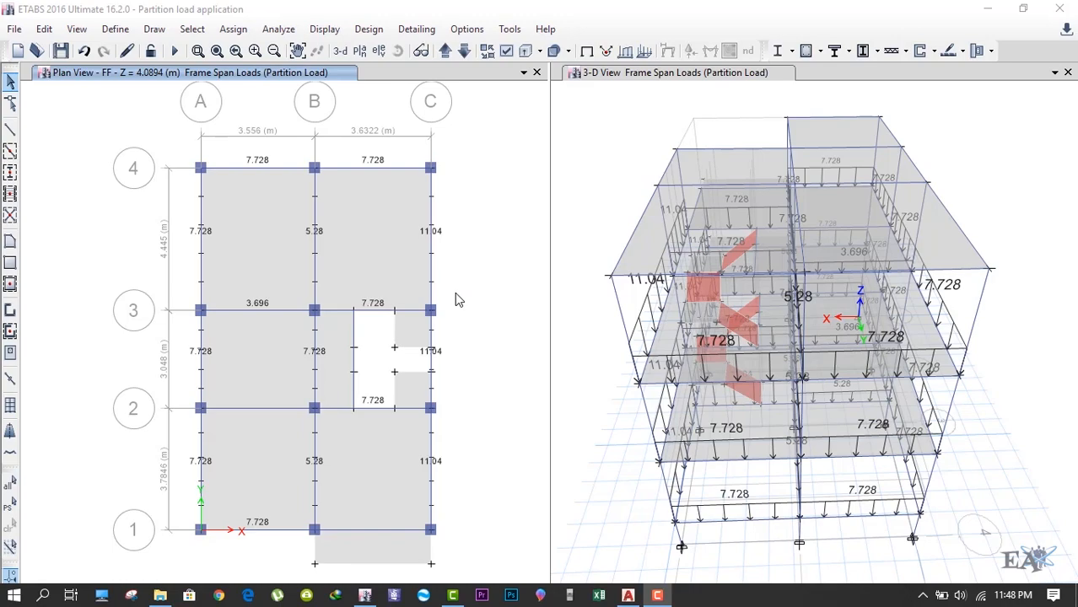
{"action": "mouse_move", "coordinate": [189, 395]}
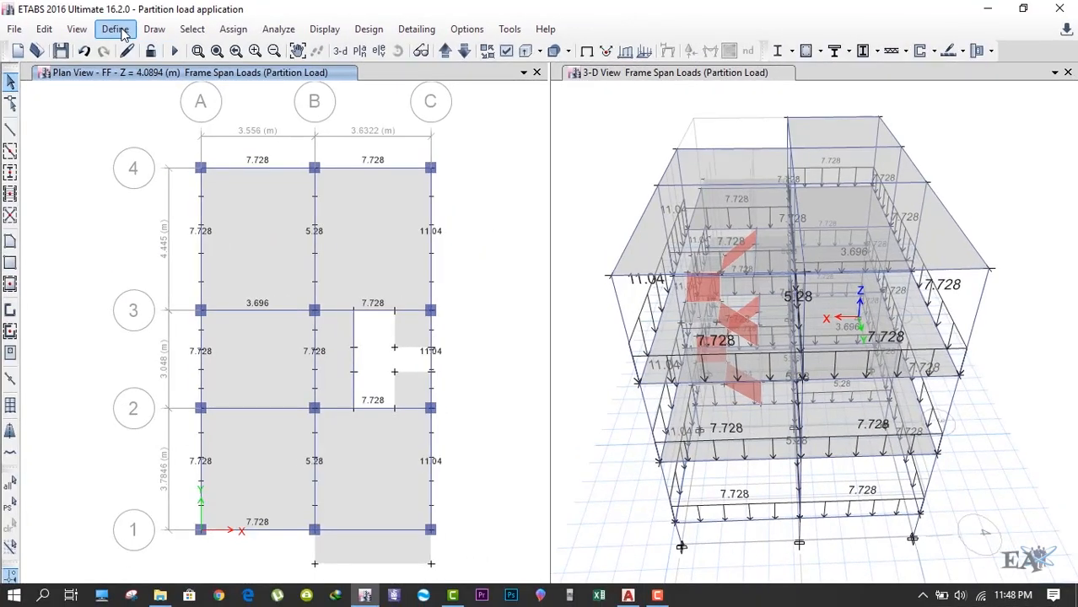
Review the Parapet Wall, Partition Load, finish, Live<=3 and Live>3 patterns, then close the definitions.
{"action": "left_click", "coordinate": [115, 29]}
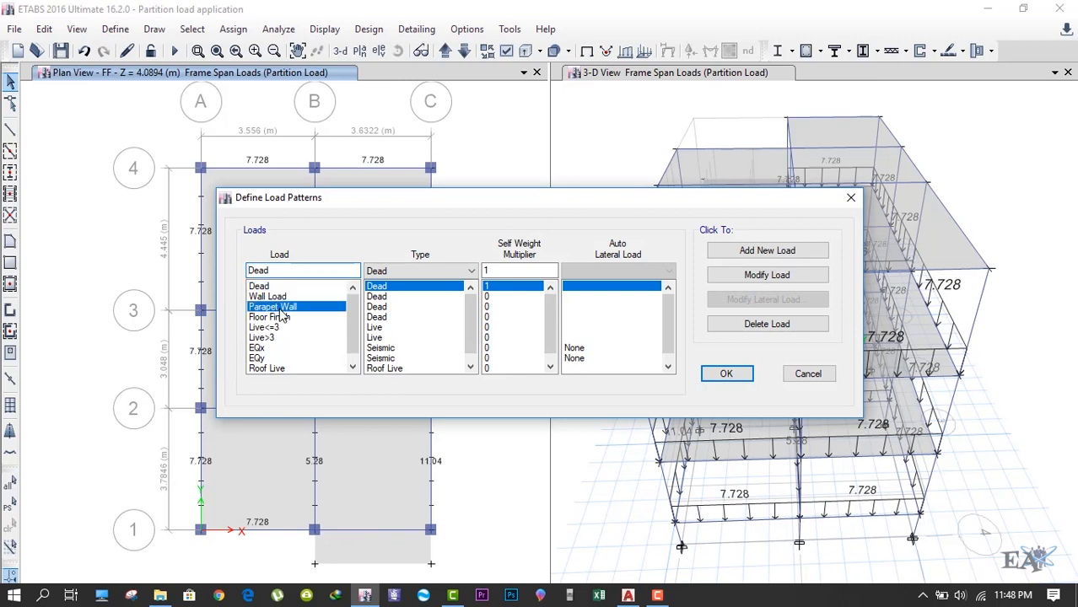
{"action": "left_click", "coordinate": [271, 307]}
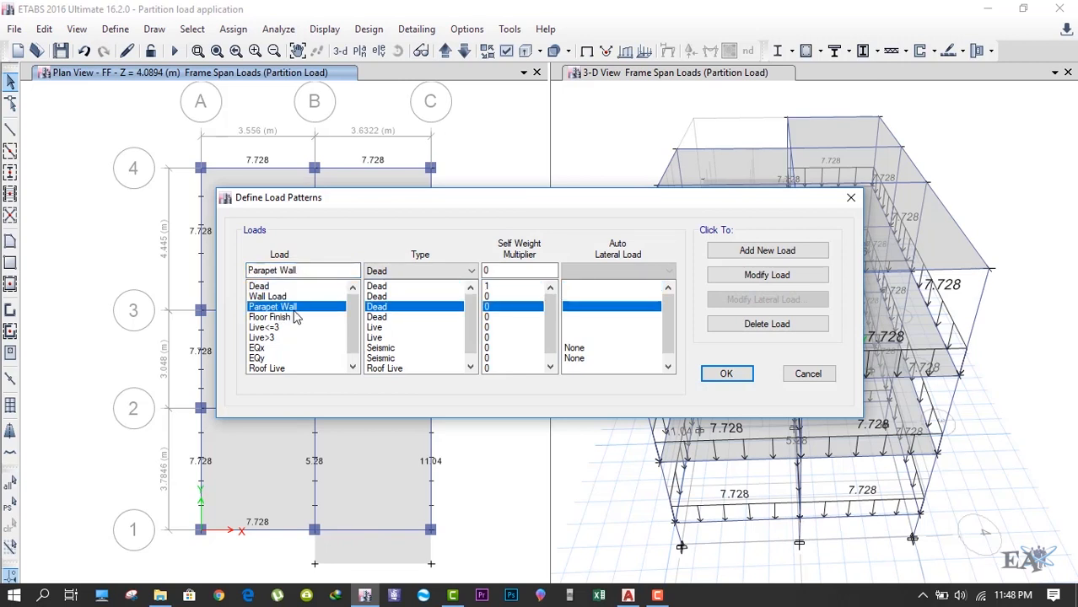
{"action": "left_click", "coordinate": [766, 250]}
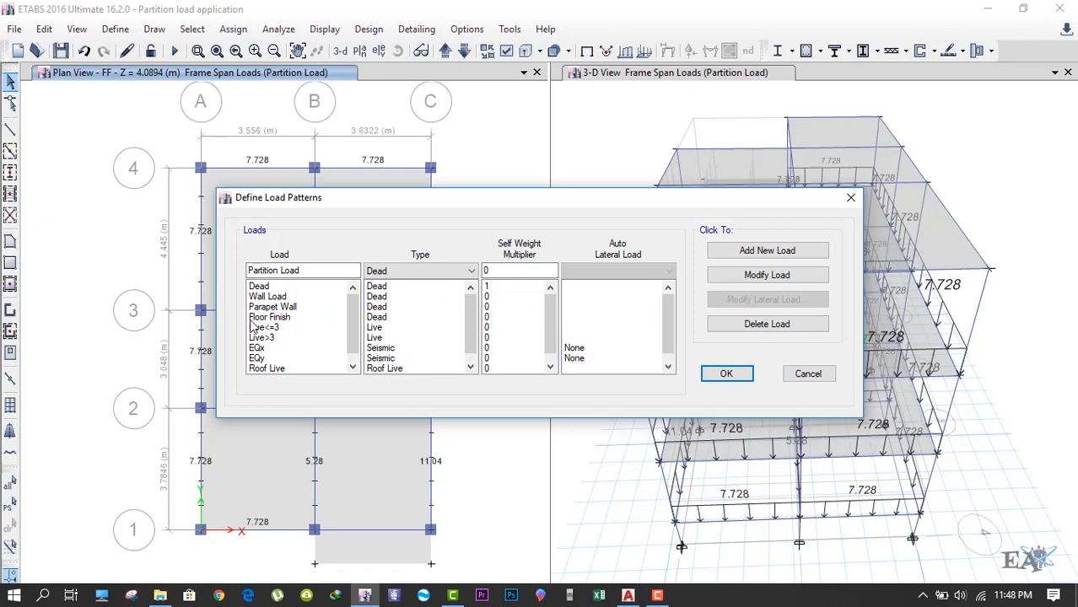
{"action": "left_click", "coordinate": [270, 318]}
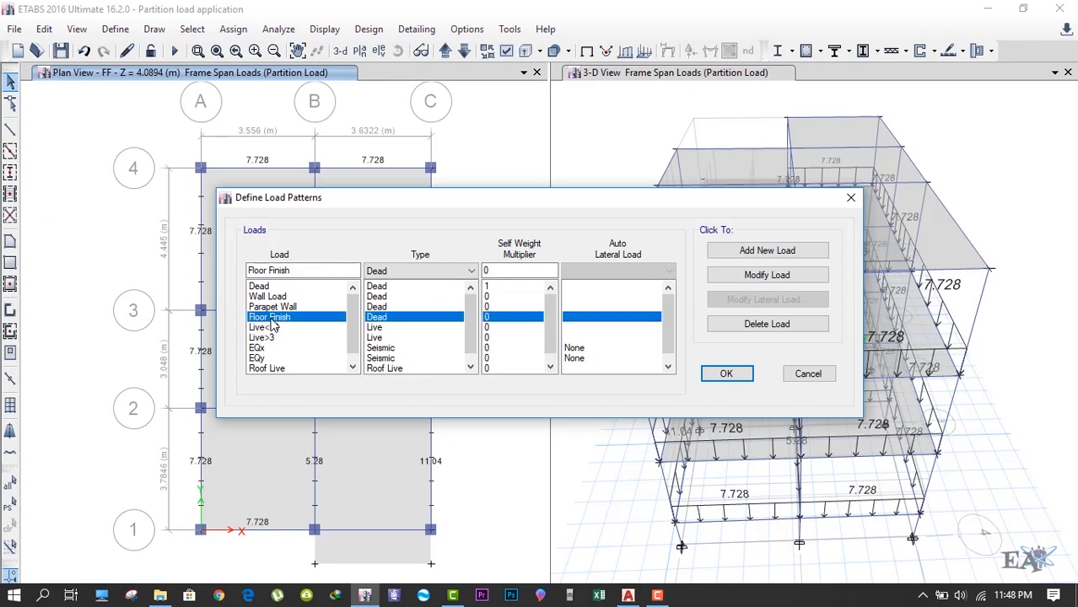
{"action": "left_click", "coordinate": [270, 327]}
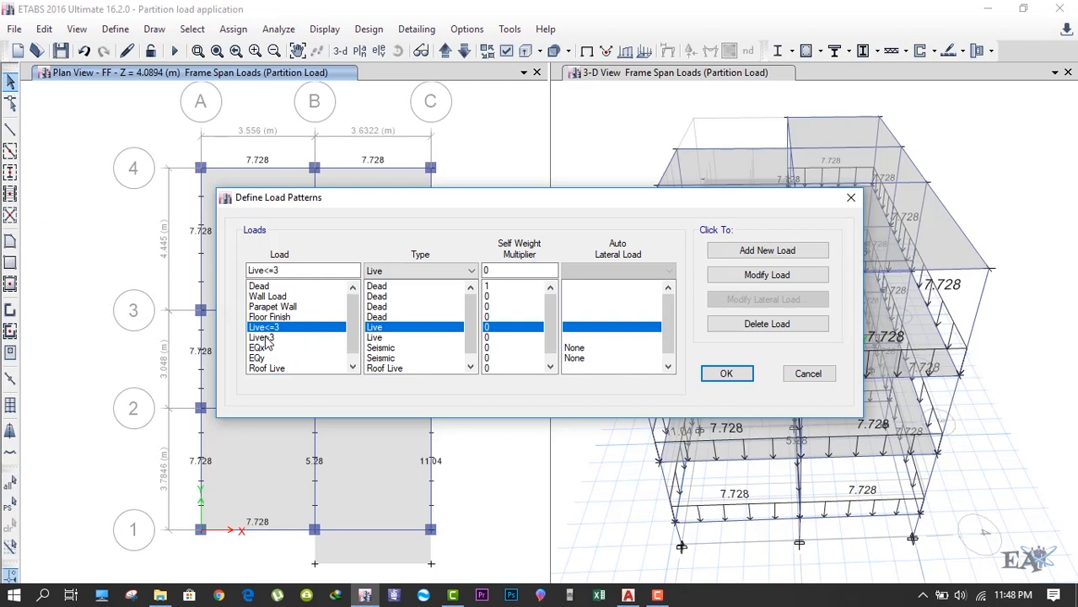
{"action": "left_click", "coordinate": [270, 337]}
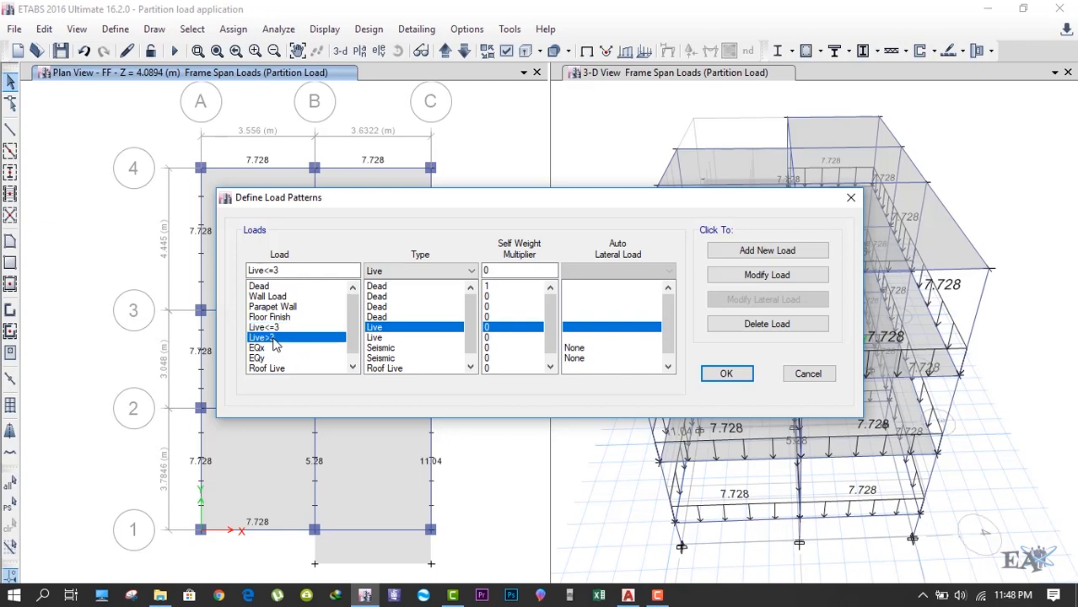
{"action": "left_click", "coordinate": [261, 338]}
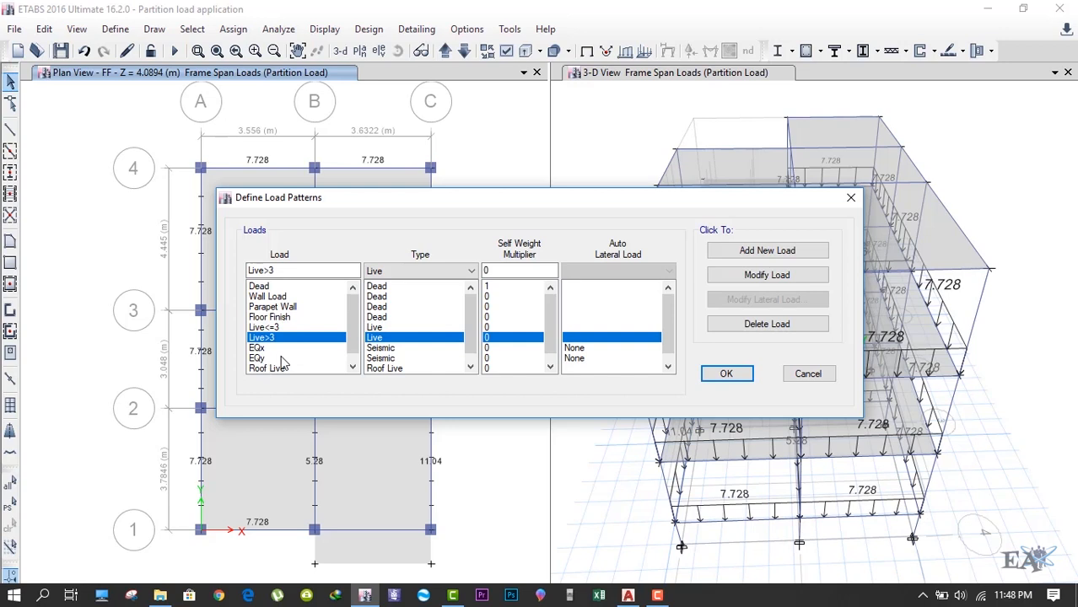
{"action": "left_click", "coordinate": [272, 297]}
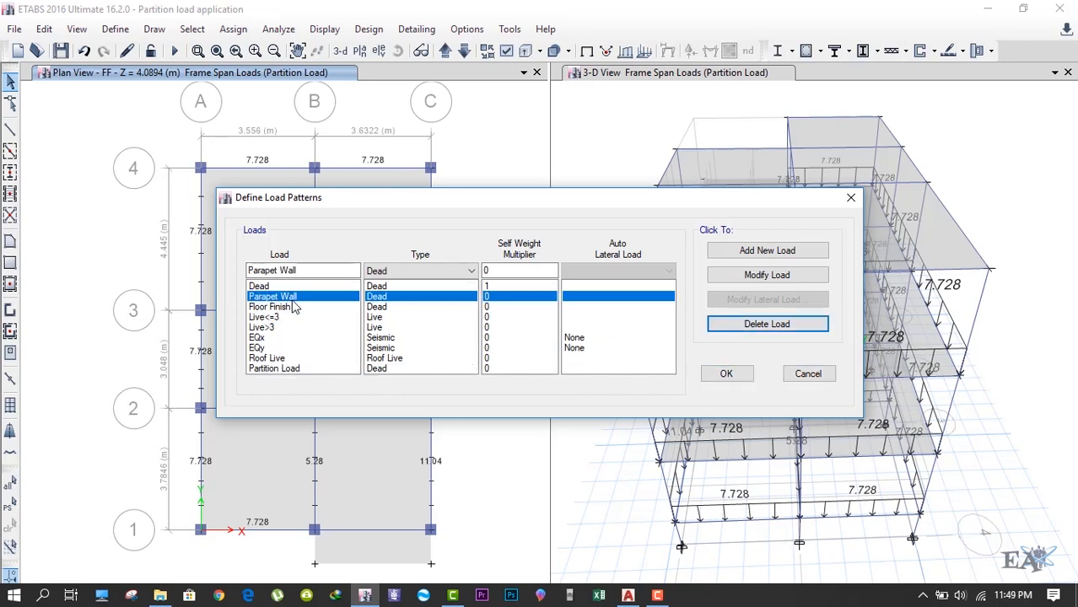
{"action": "left_click", "coordinate": [263, 317]}
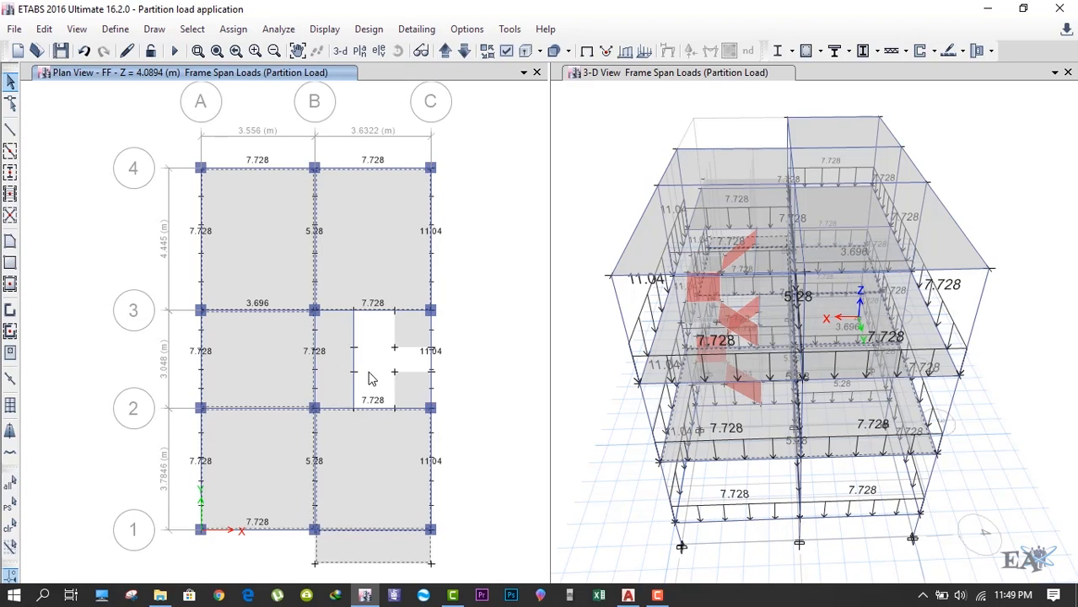
{"action": "mouse_move", "coordinate": [411, 361]}
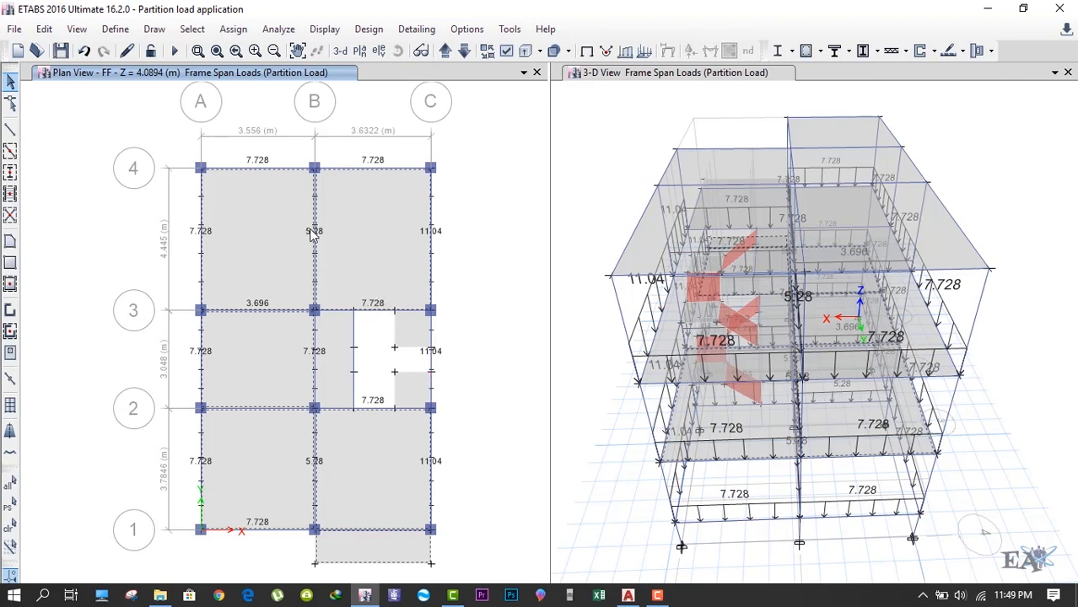
Assign a uniform 2 kN/m² gravity shell load under Live<=3 to the first-floor slabs.
{"action": "left_click", "coordinate": [232, 29]}
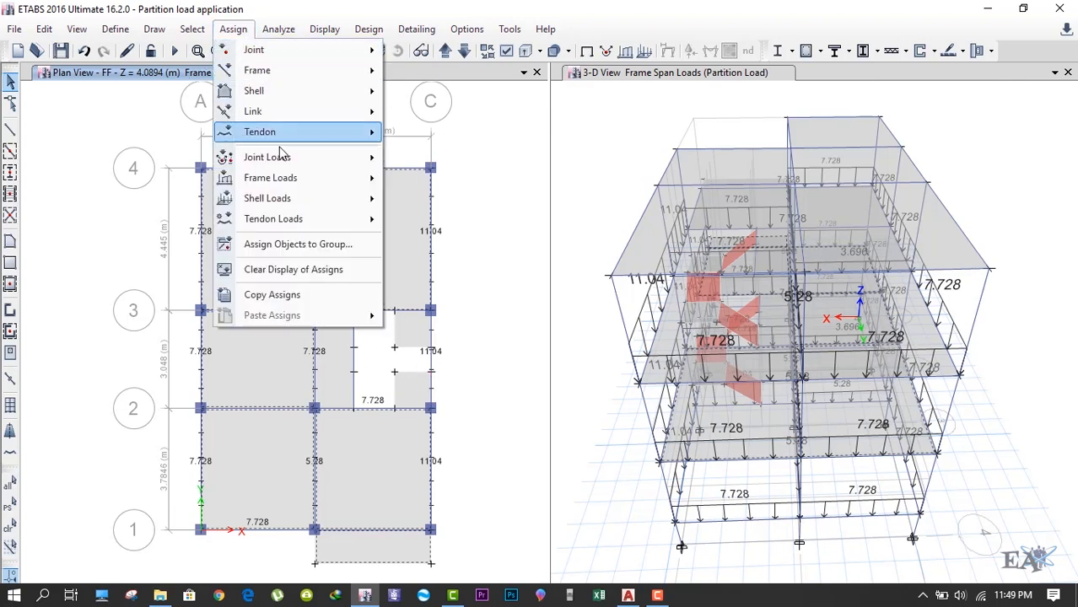
{"action": "mouse_move", "coordinate": [266, 197]}
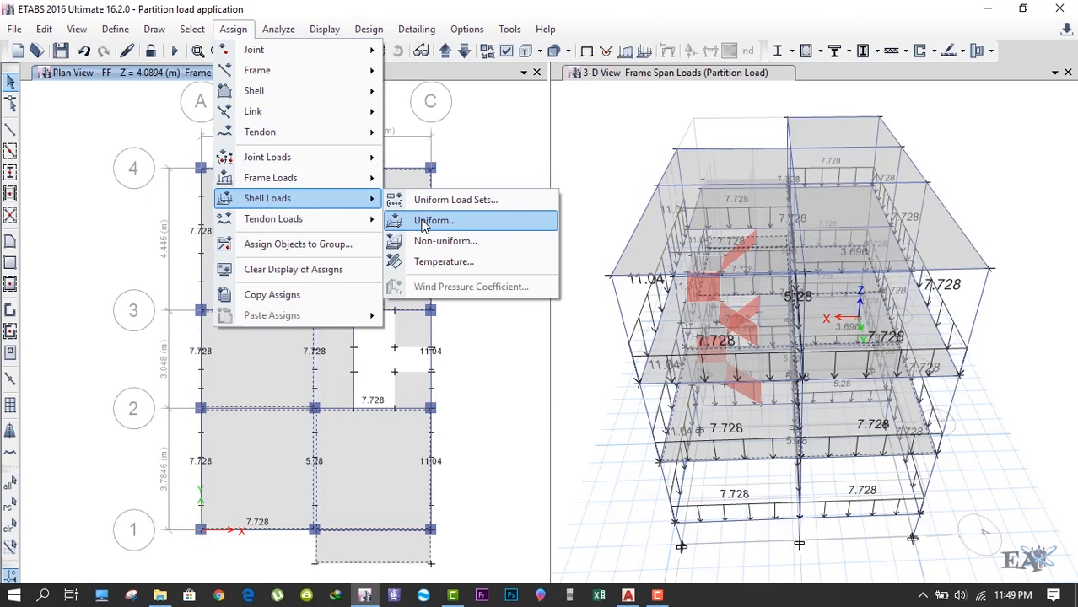
{"action": "left_click", "coordinate": [435, 219]}
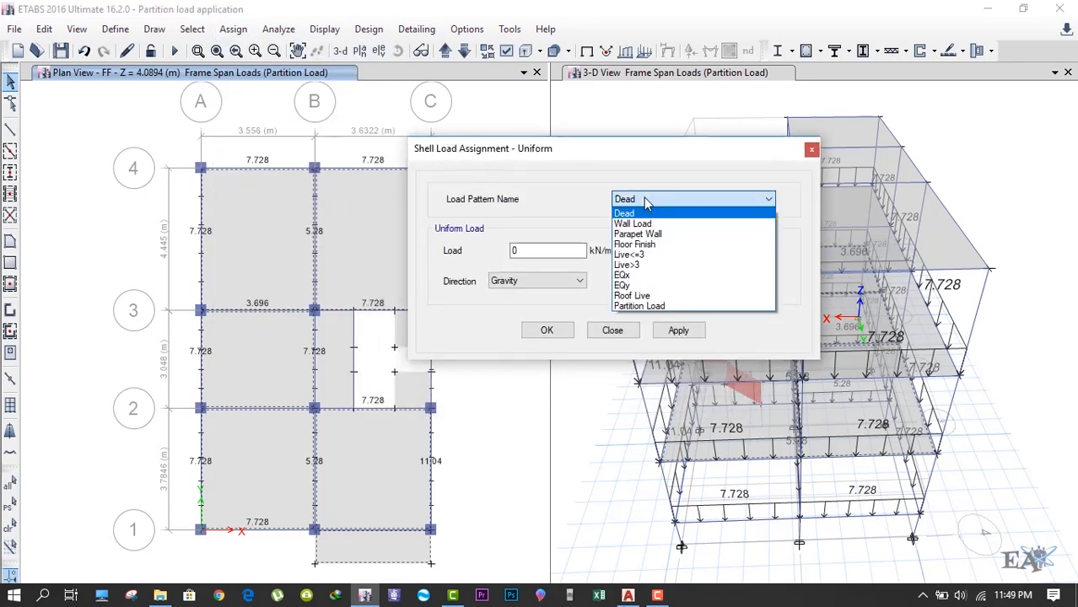
{"action": "mouse_move", "coordinate": [637, 242]}
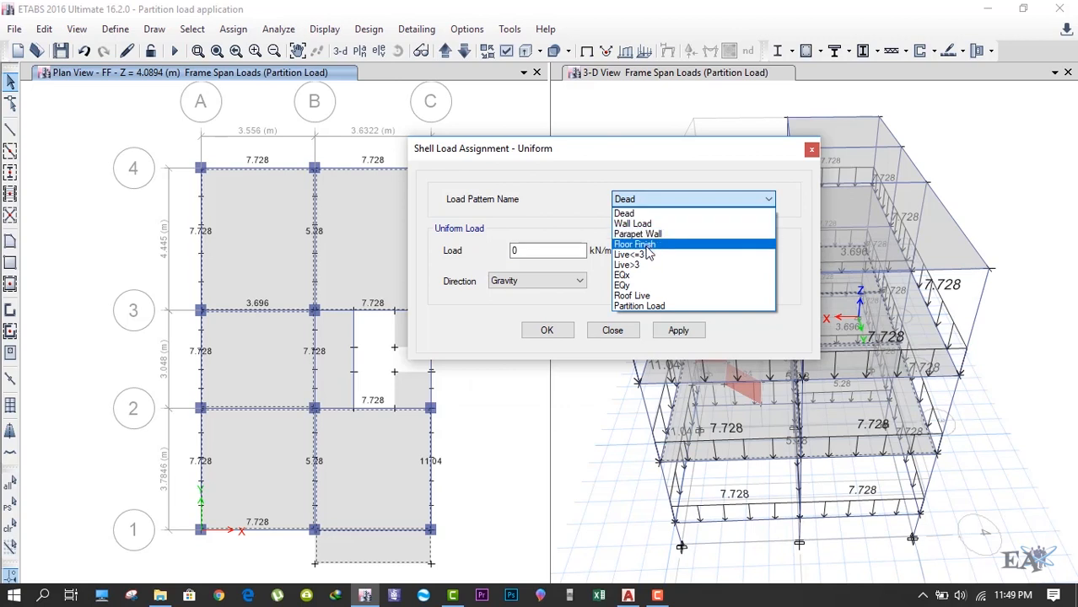
{"action": "left_click", "coordinate": [633, 255]}
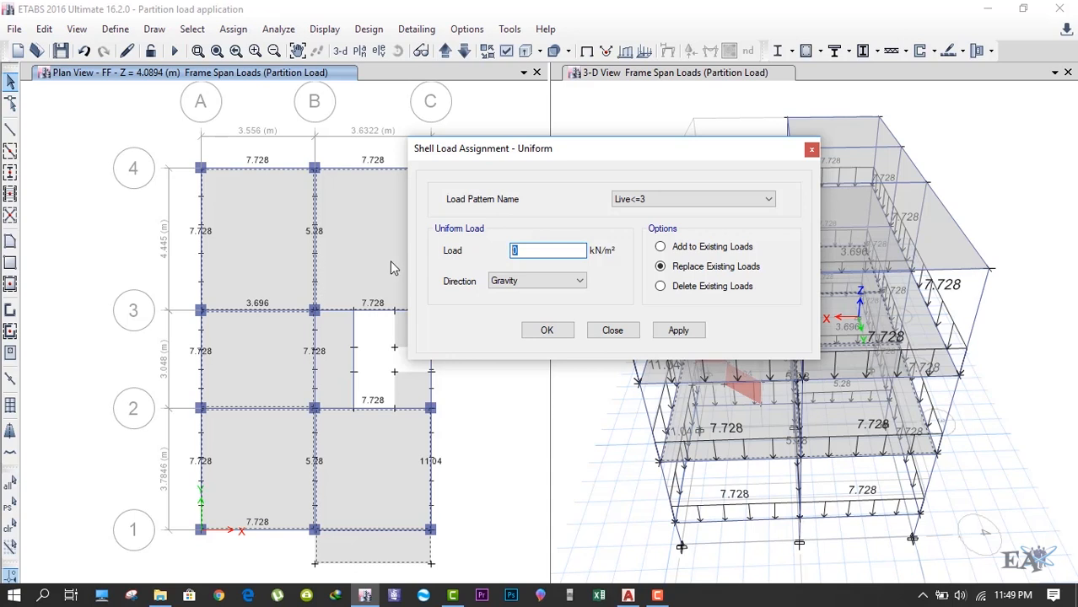
{"action": "type", "text": "2"}
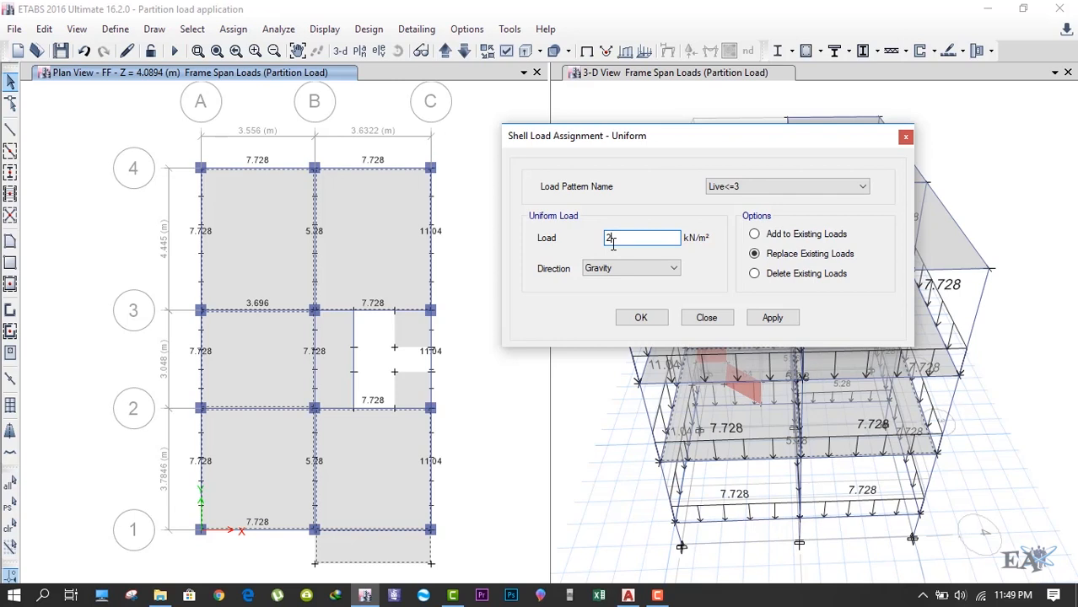
{"action": "mouse_move", "coordinate": [367, 293]}
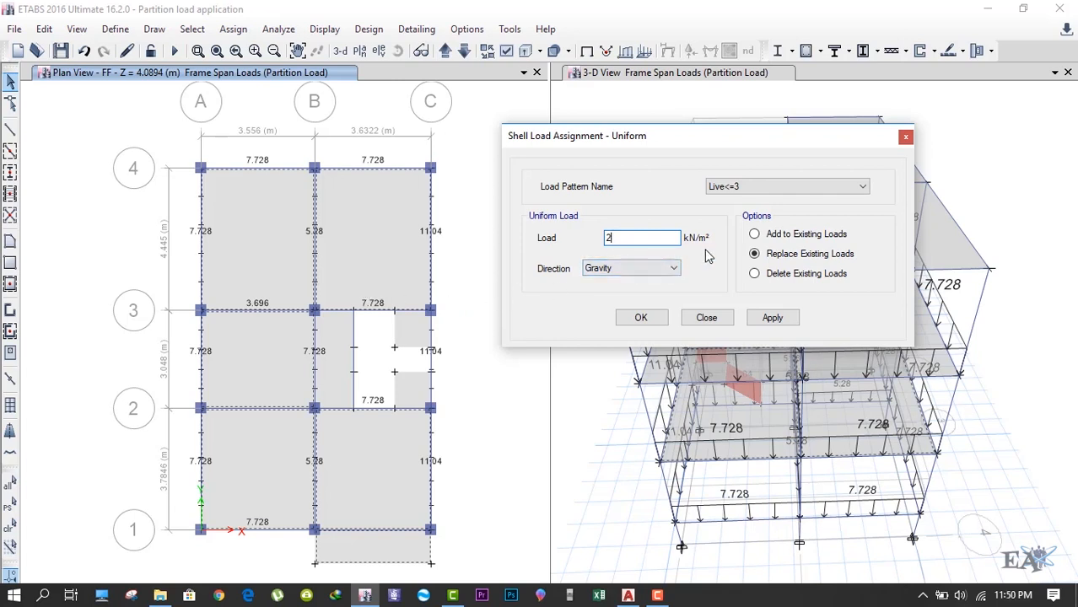
{"action": "mouse_move", "coordinate": [610, 266]}
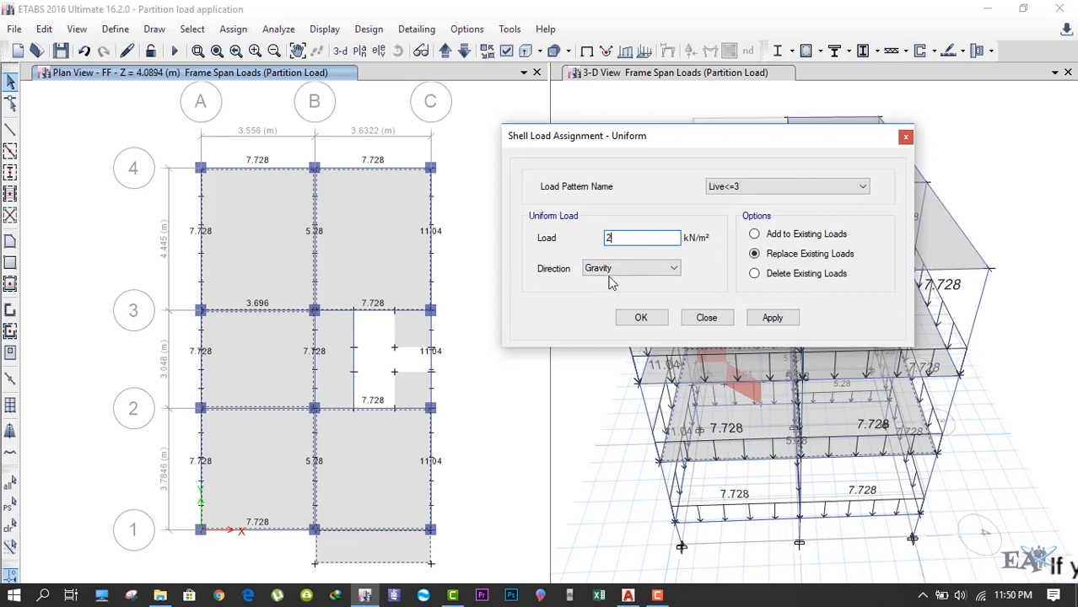
{"action": "left_click", "coordinate": [773, 317]}
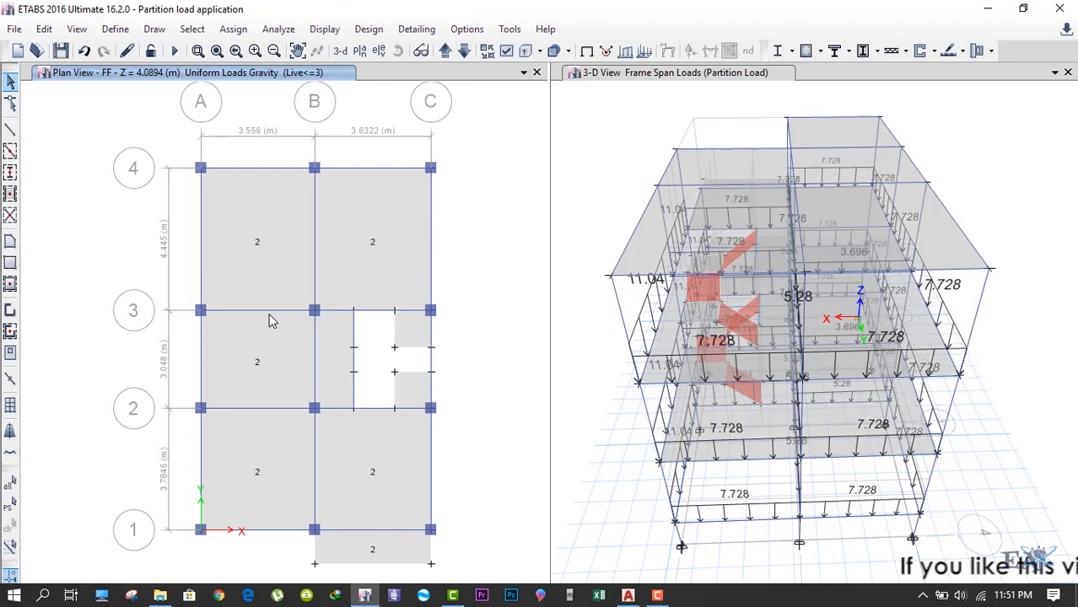
{"action": "mouse_move", "coordinate": [259, 377]}
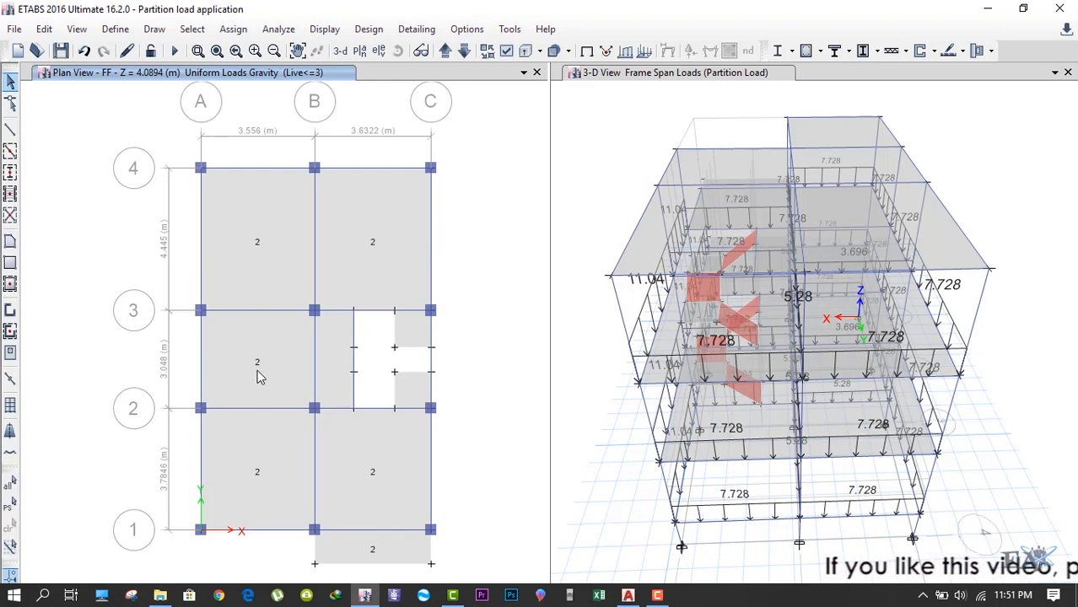
{"action": "mouse_move", "coordinate": [463, 180]}
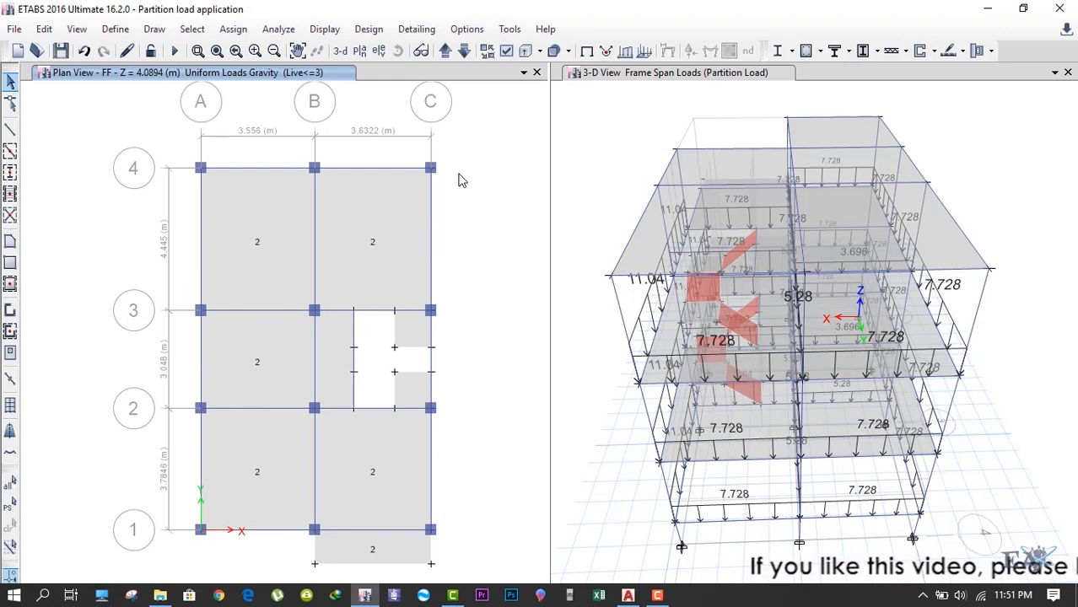
Clear the displayed 2 kN/m² load values from the first-floor plan.
{"action": "left_click", "coordinate": [233, 28]}
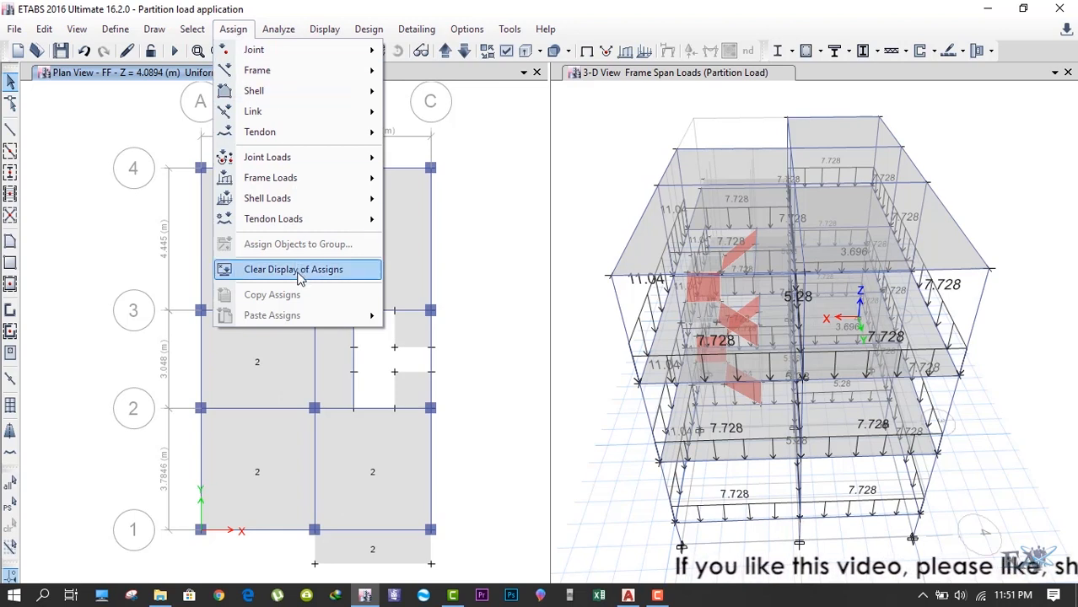
{"action": "left_click", "coordinate": [293, 270]}
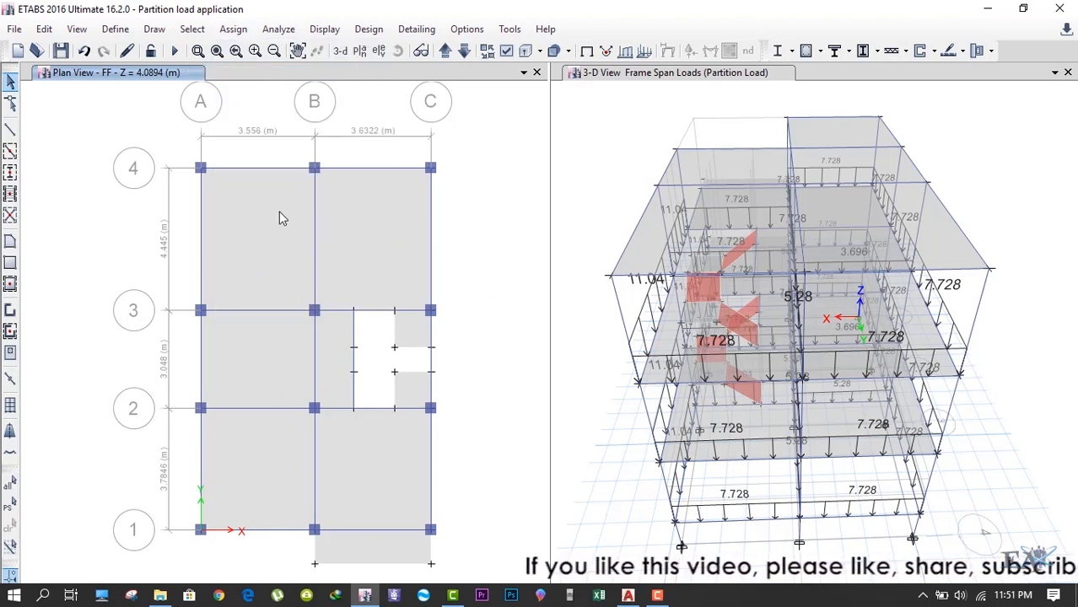
{"action": "mouse_move", "coordinate": [278, 283]}
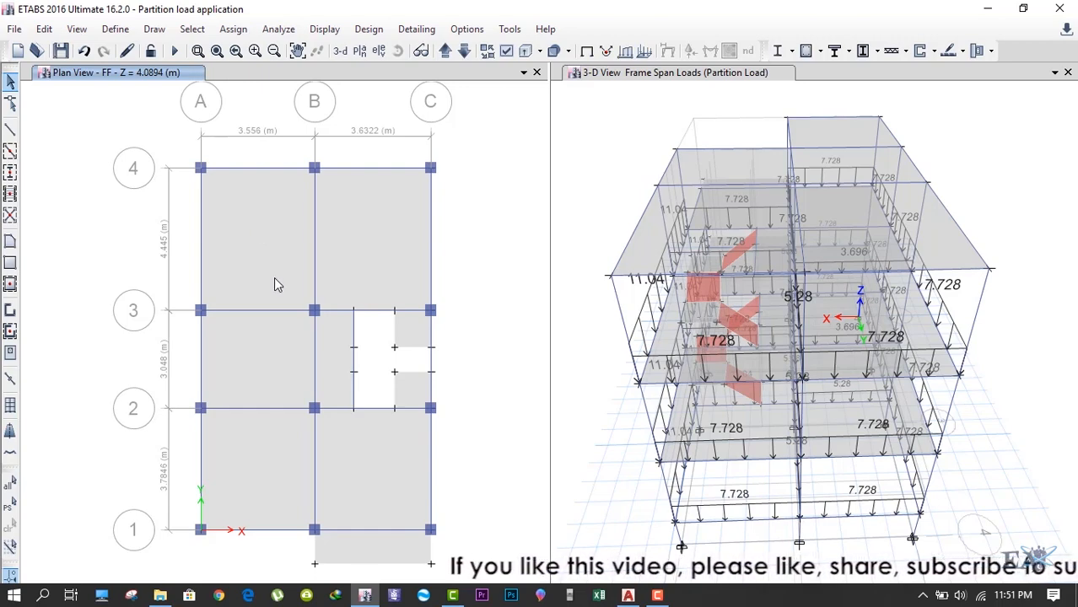
Select slabs by the Slab section (not Staircase Slab), then activate the 3-D view.
{"action": "left_click", "coordinate": [192, 29]}
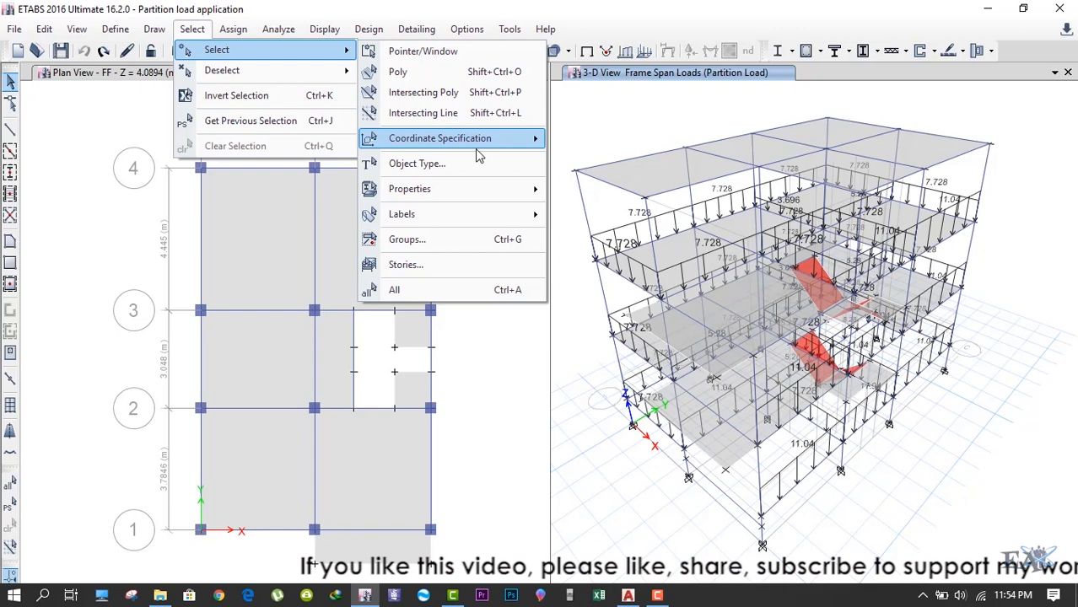
{"action": "mouse_move", "coordinate": [408, 189]}
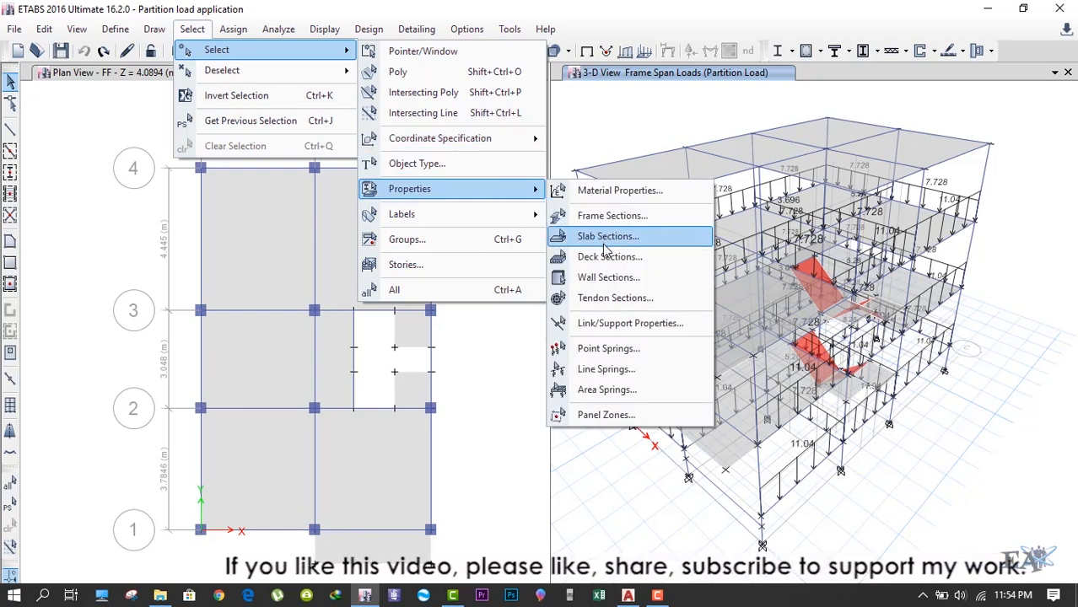
{"action": "left_click", "coordinate": [607, 236]}
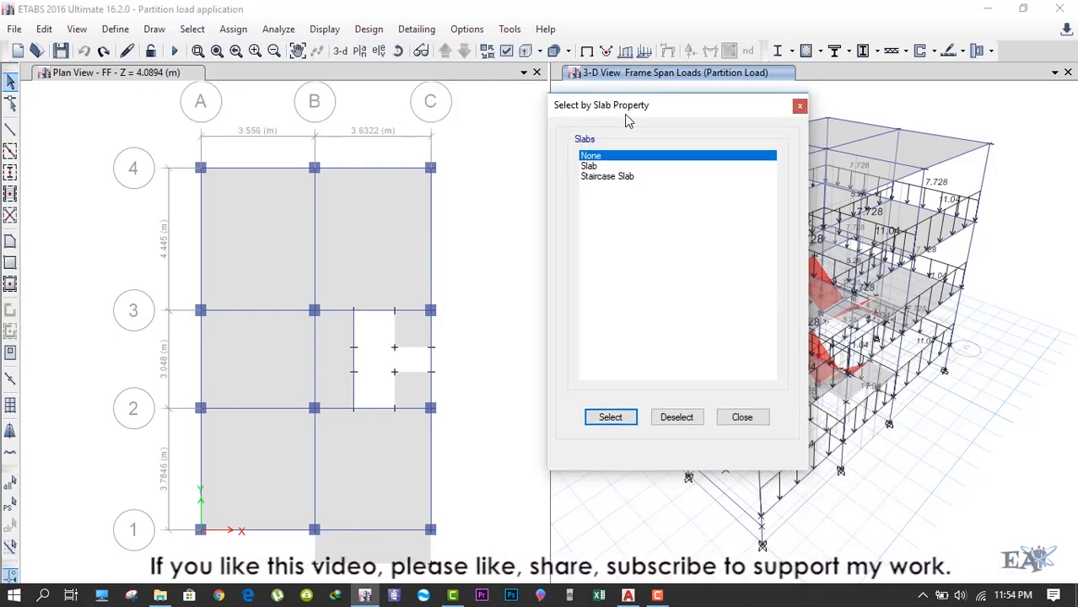
{"action": "left_click", "coordinate": [588, 165]}
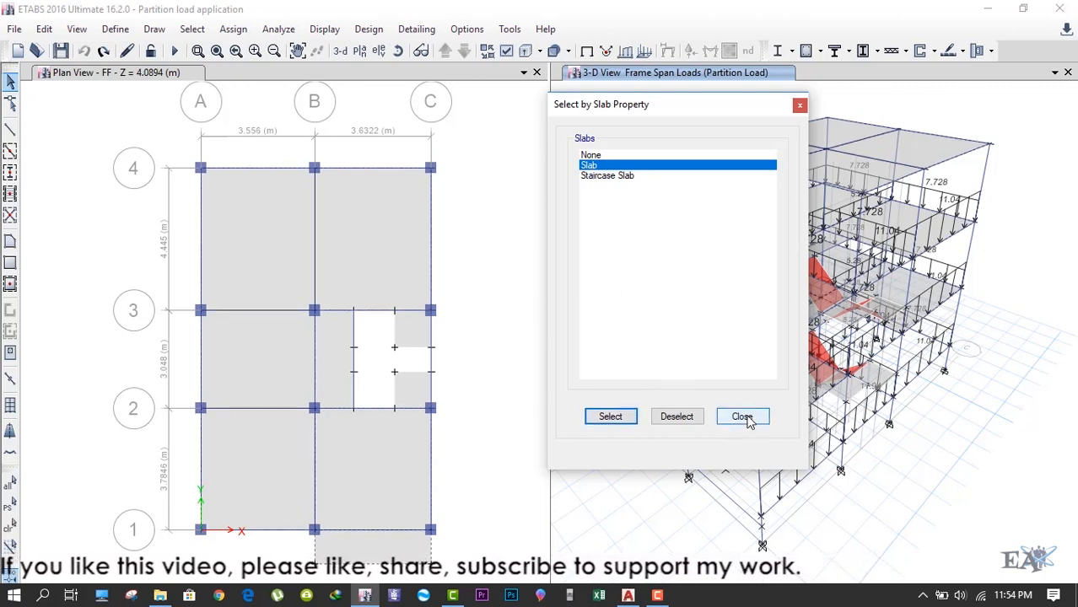
{"action": "left_click", "coordinate": [742, 415]}
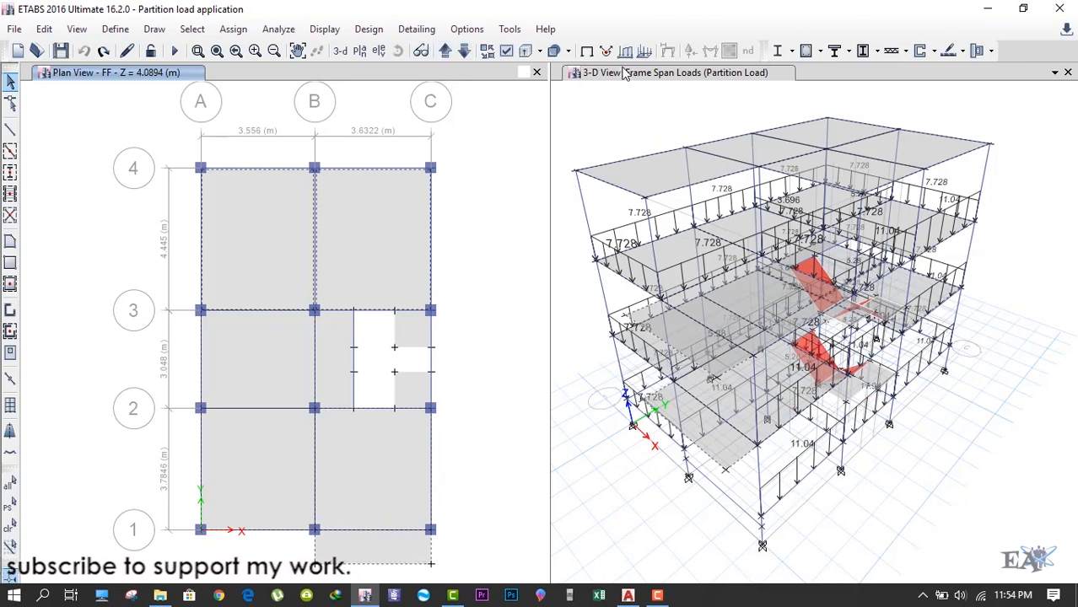
{"action": "left_click", "coordinate": [324, 27]}
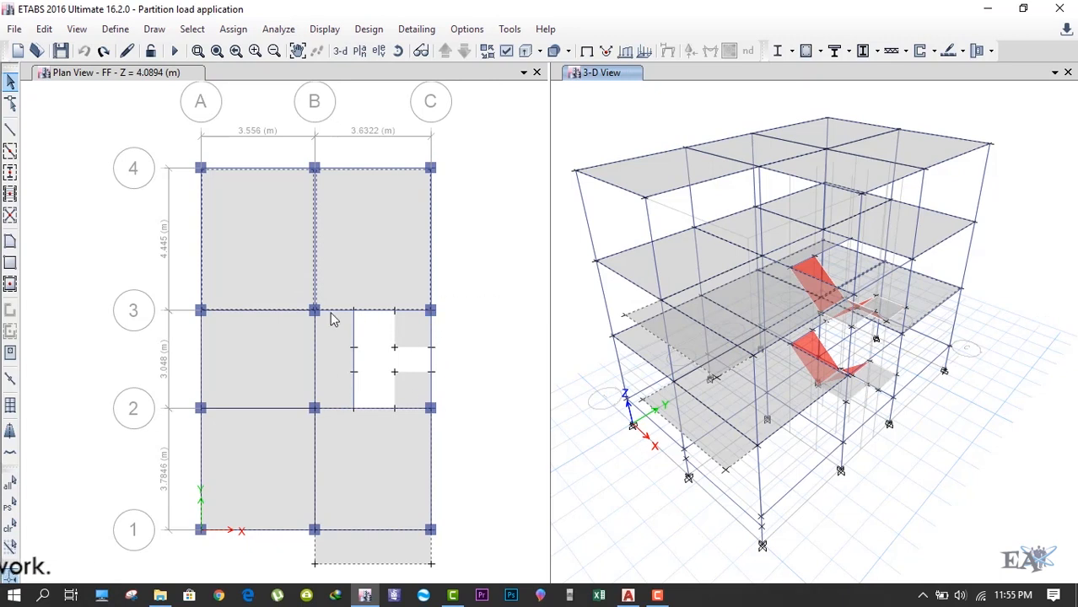
{"action": "mouse_move", "coordinate": [396, 372]}
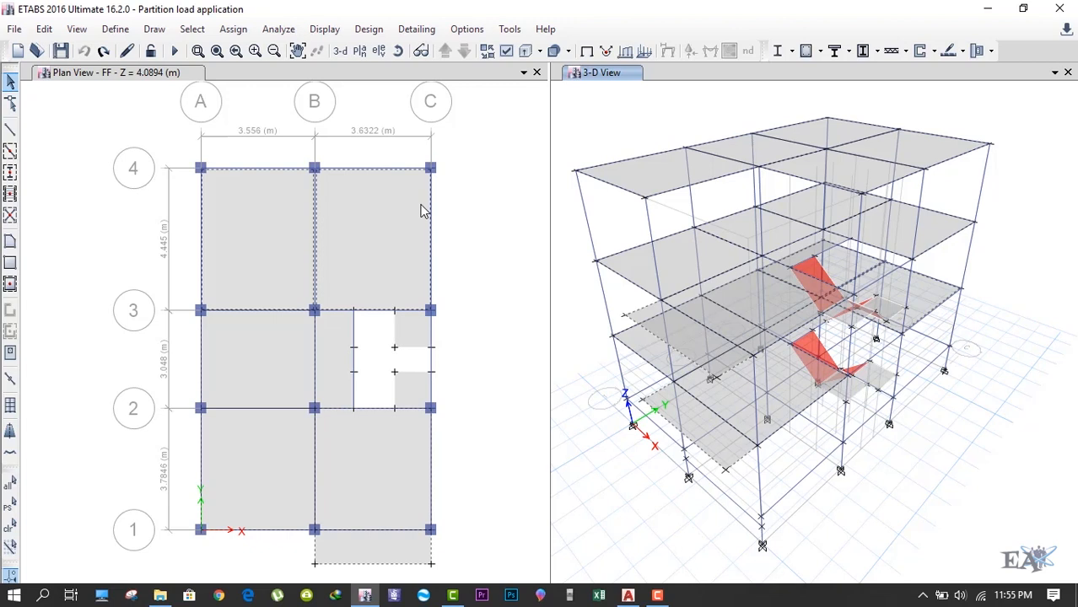
Set up the Live<=3 uniform 2 kN/m² gravity load with Replace Existing Loads kept.
{"action": "left_click", "coordinate": [233, 29]}
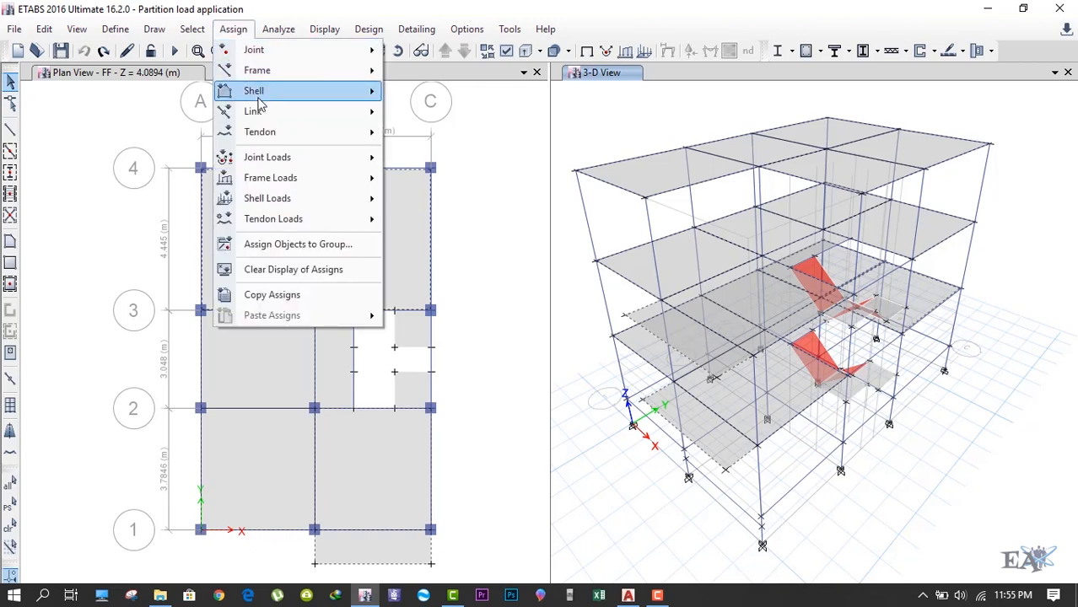
{"action": "mouse_move", "coordinate": [270, 177]}
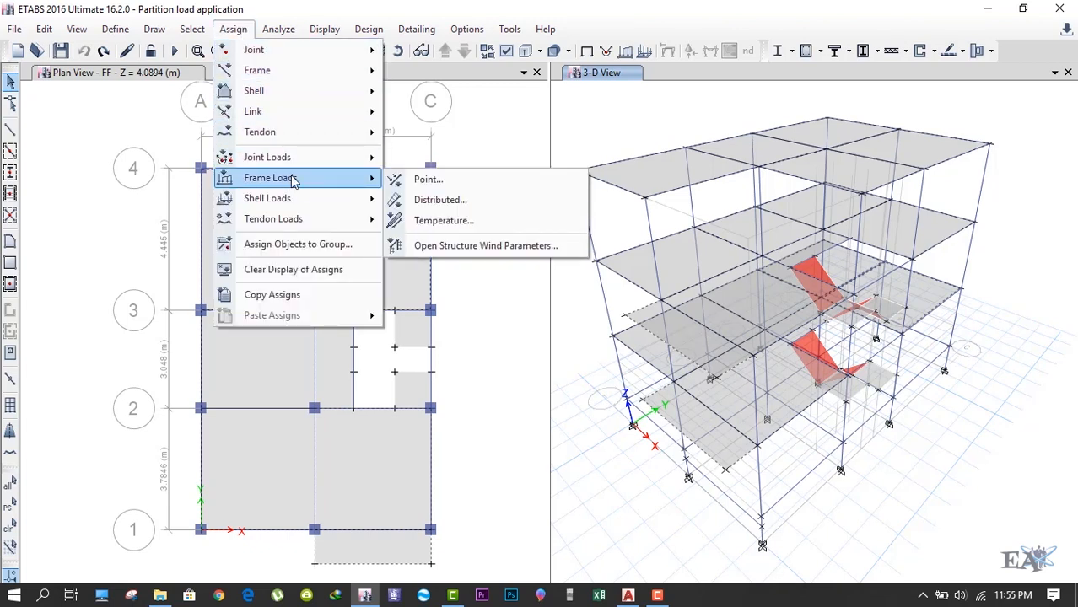
{"action": "mouse_move", "coordinate": [269, 198]}
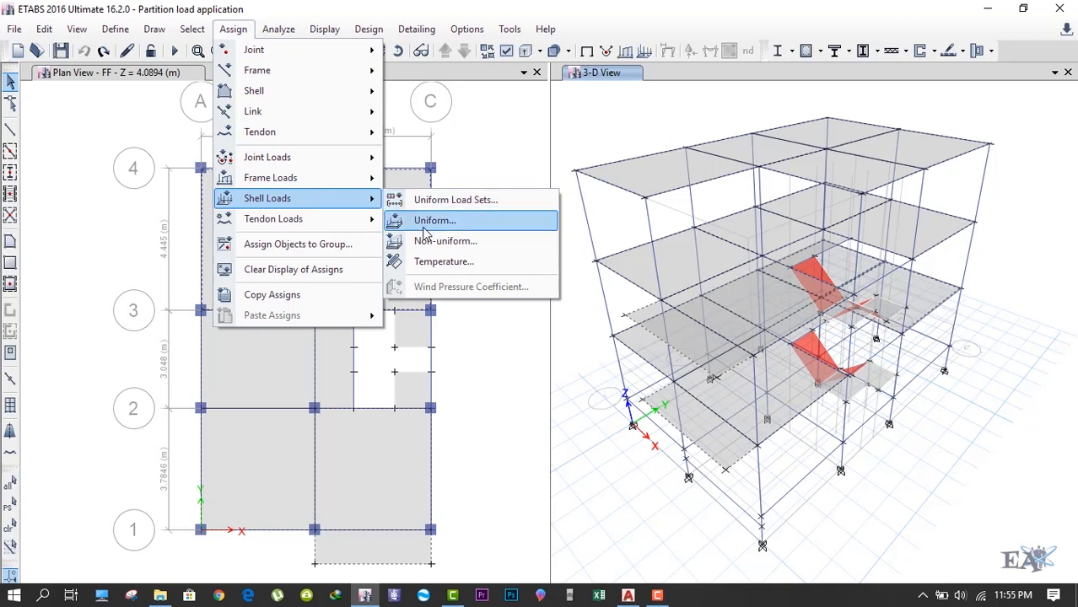
{"action": "left_click", "coordinate": [435, 220]}
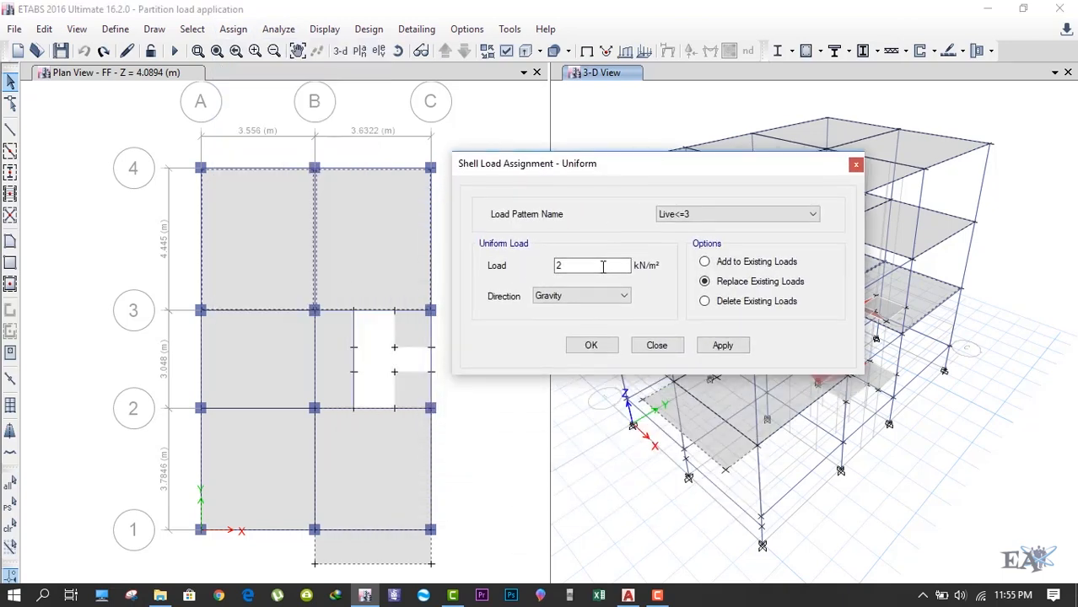
{"action": "left_click_drag", "start_coordinate": [526, 162], "coordinate": [509, 297]}
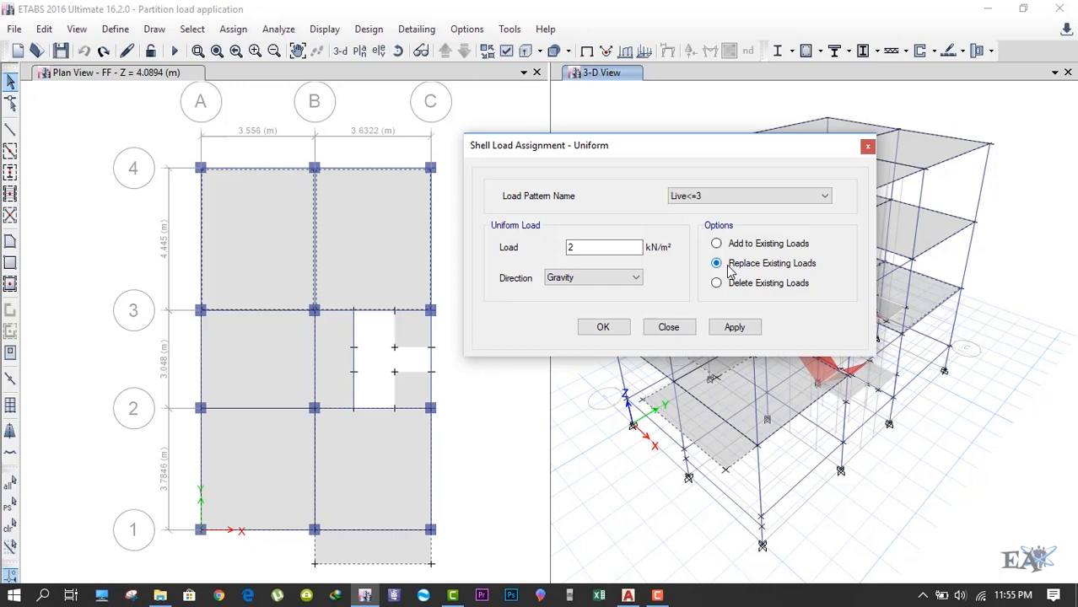
{"action": "left_click", "coordinate": [715, 263]}
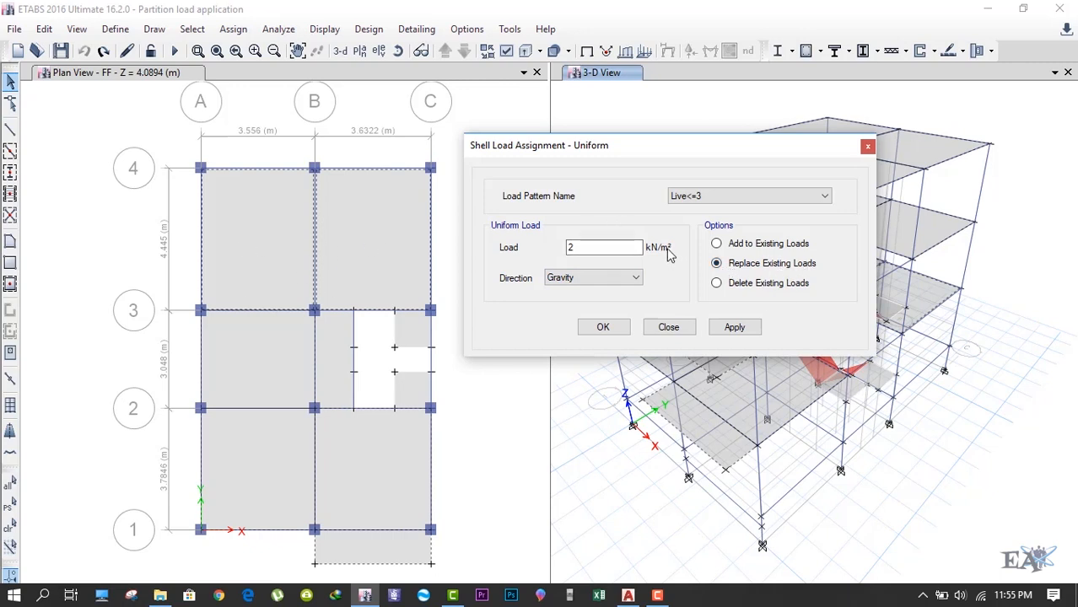
{"action": "left_click", "coordinate": [715, 243]}
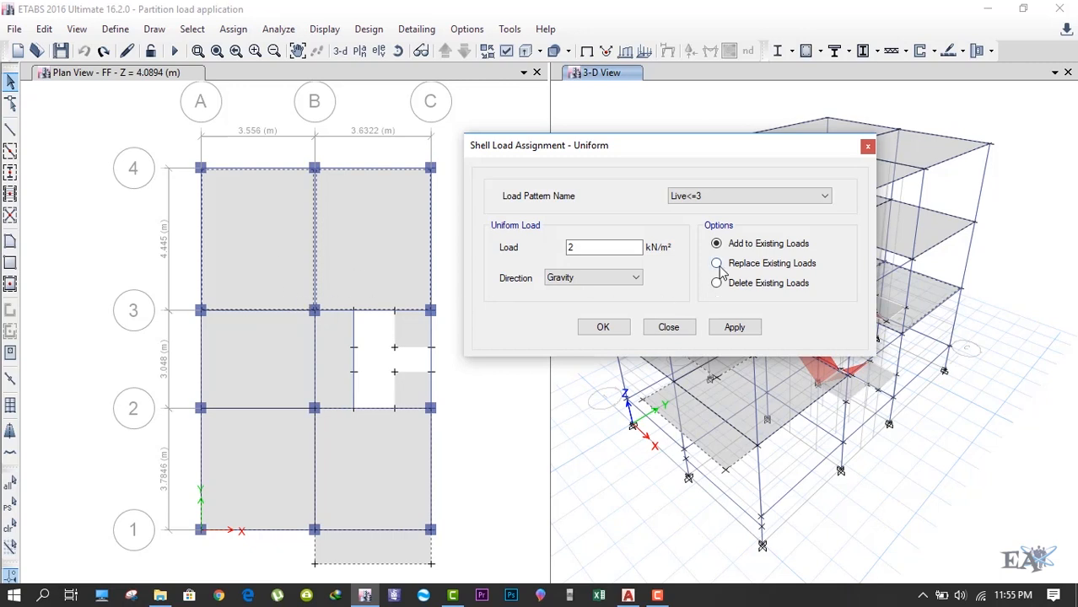
{"action": "left_click", "coordinate": [715, 263]}
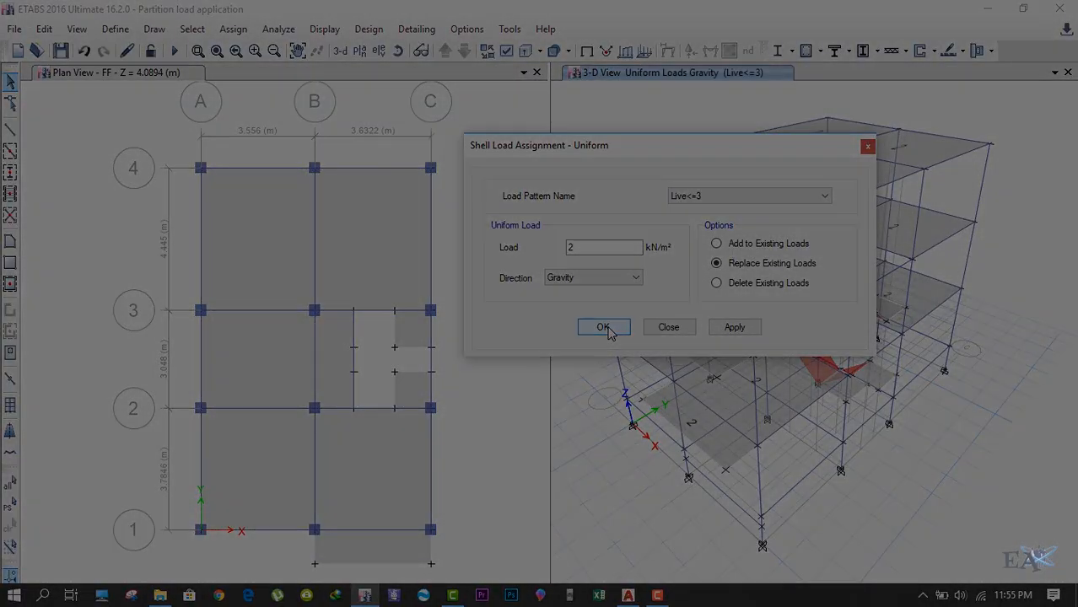